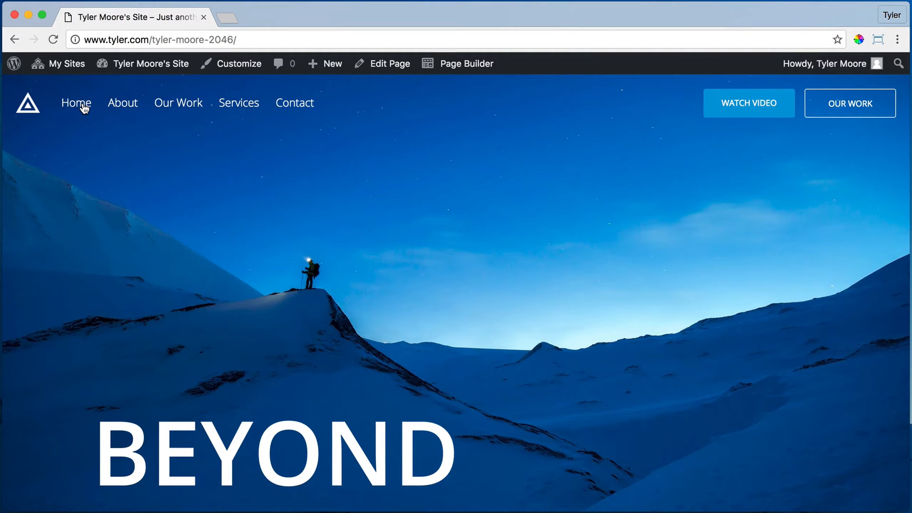
mouse_move(634, 235)
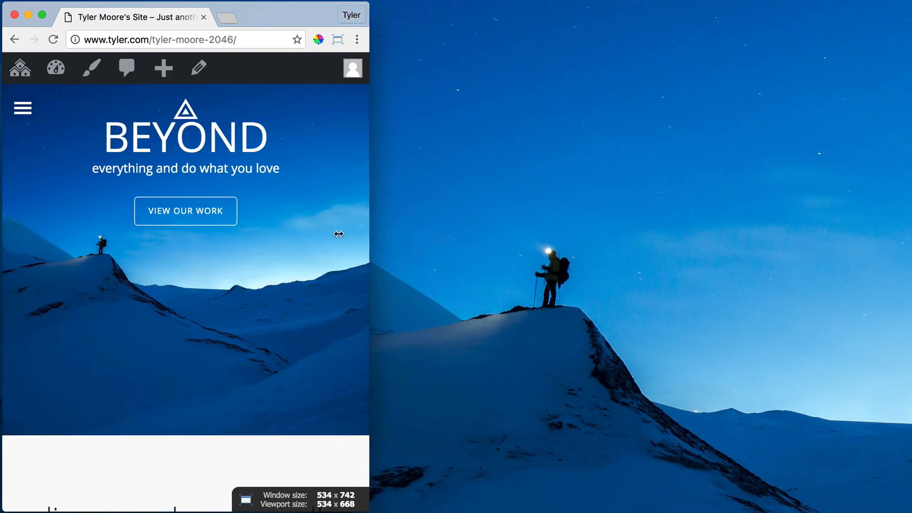
Preview the page at phone width, then restore the browser window to full desktop size.
drag(338, 234, 260, 234)
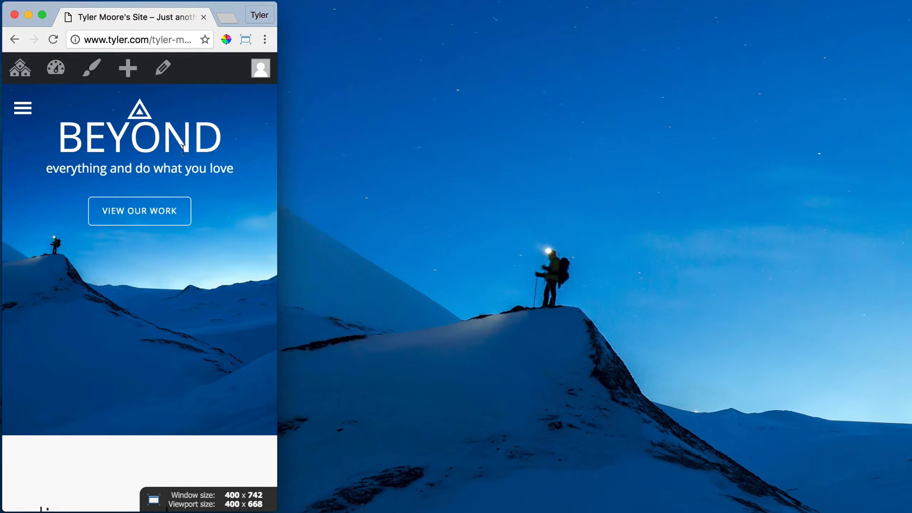
mouse_move(277, 188)
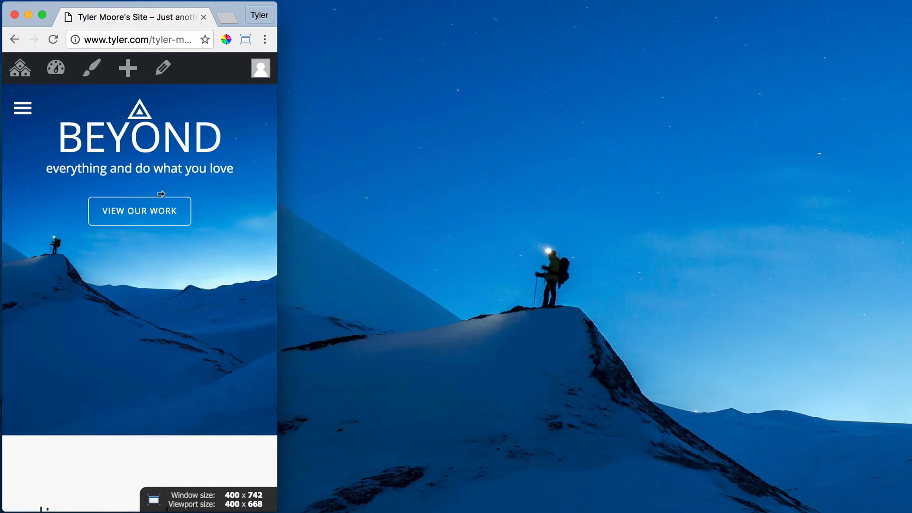
scroll(down, 3)
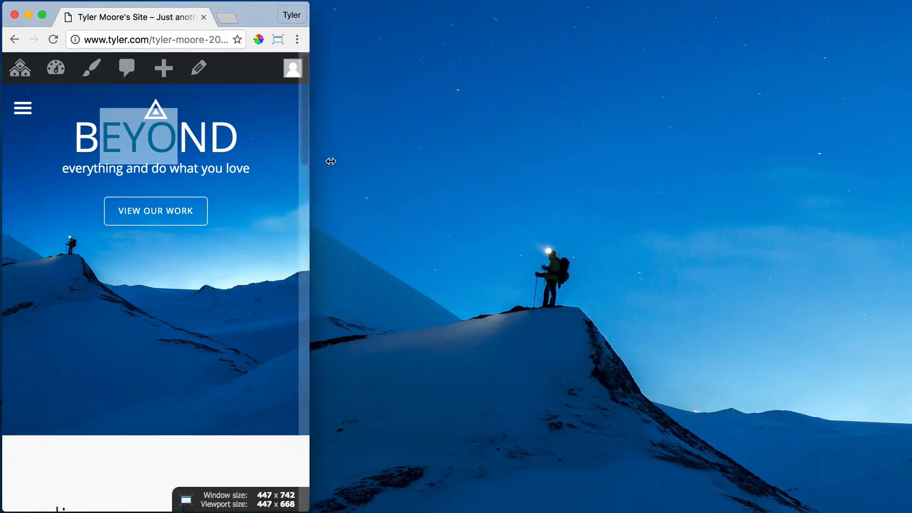
click(447, 39)
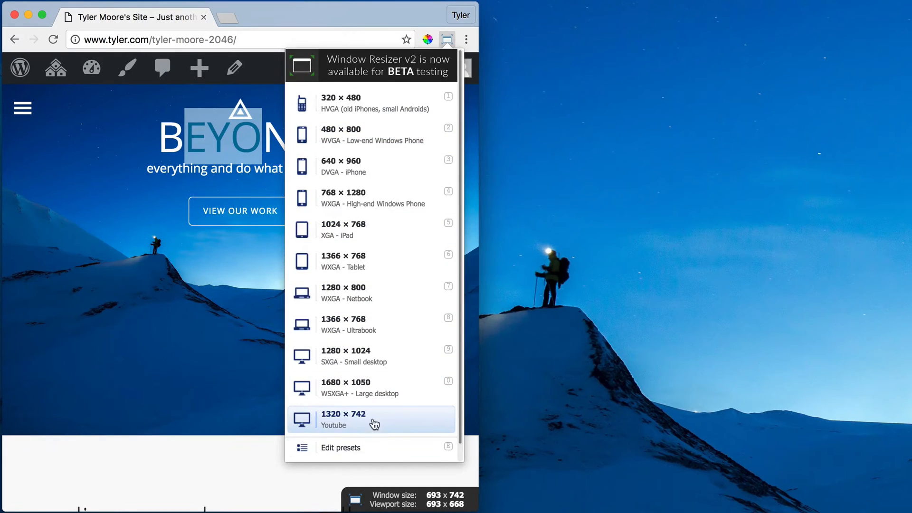
click(343, 419)
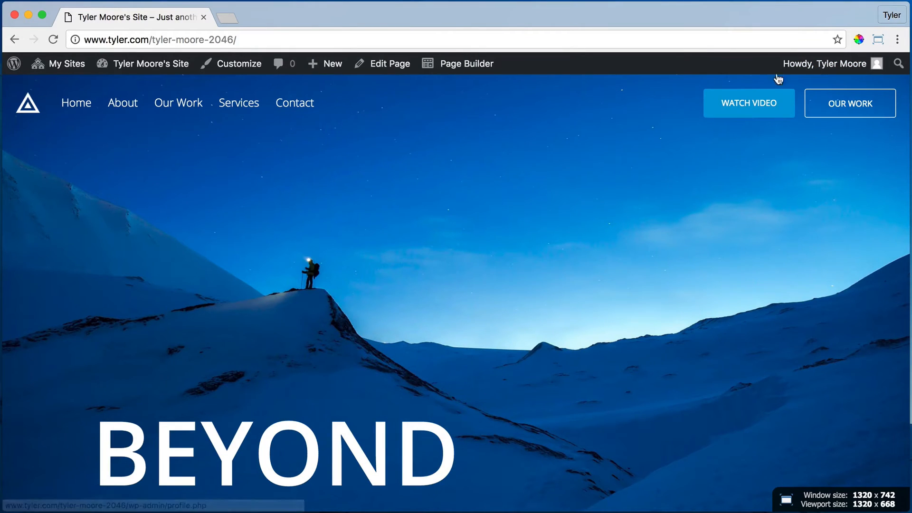
In the page builder, give the BEYOND heading a 200 px top margin and save it.
click(466, 64)
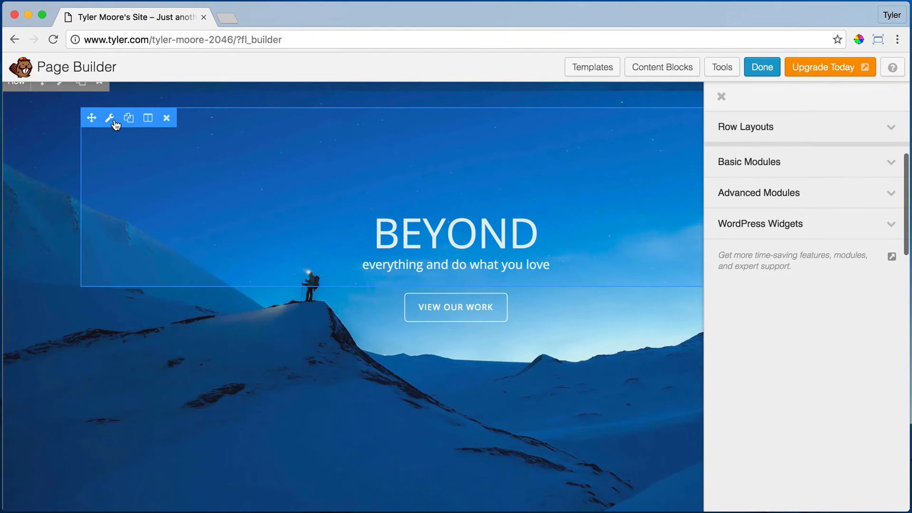
mouse_move(110, 118)
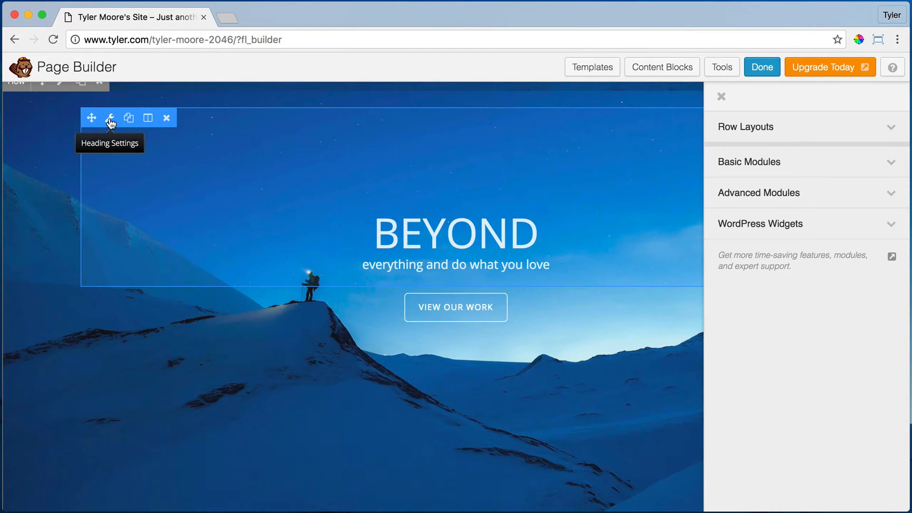
click(110, 118)
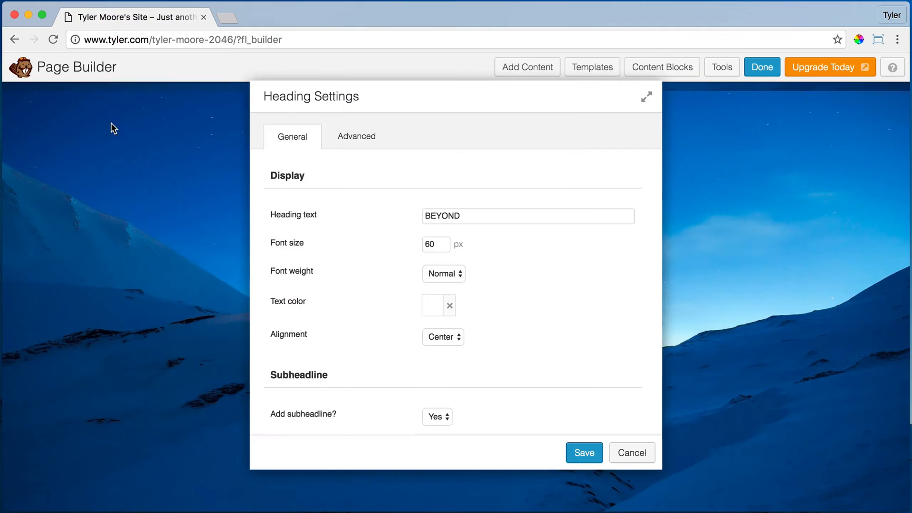
click(355, 136)
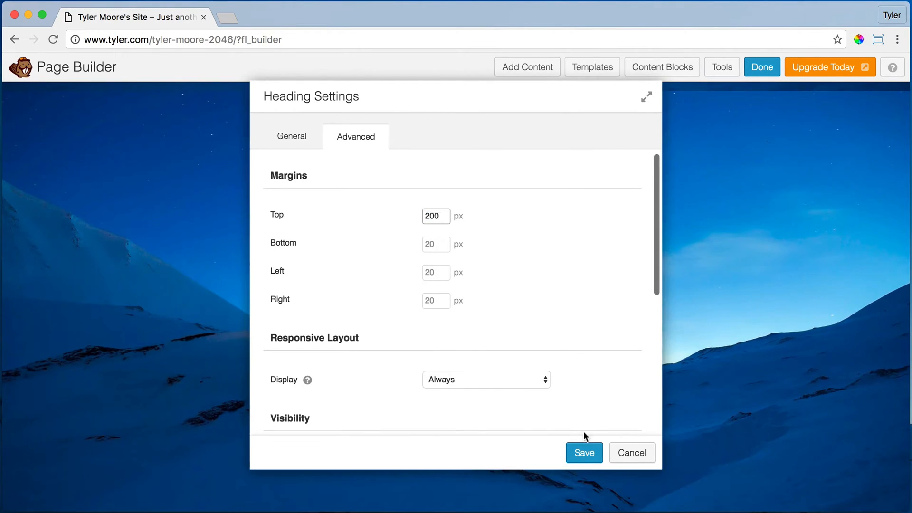
click(584, 452)
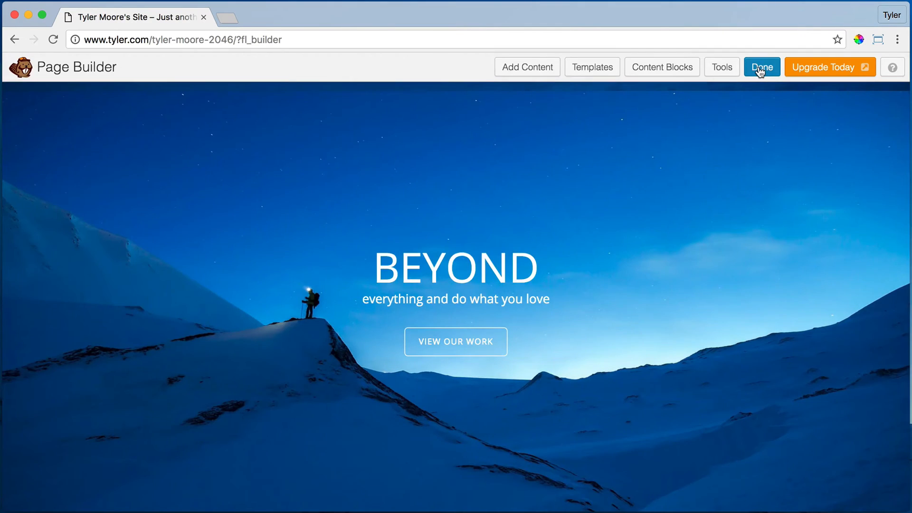
Finish editing and exit the page builder to the live homepage.
click(761, 66)
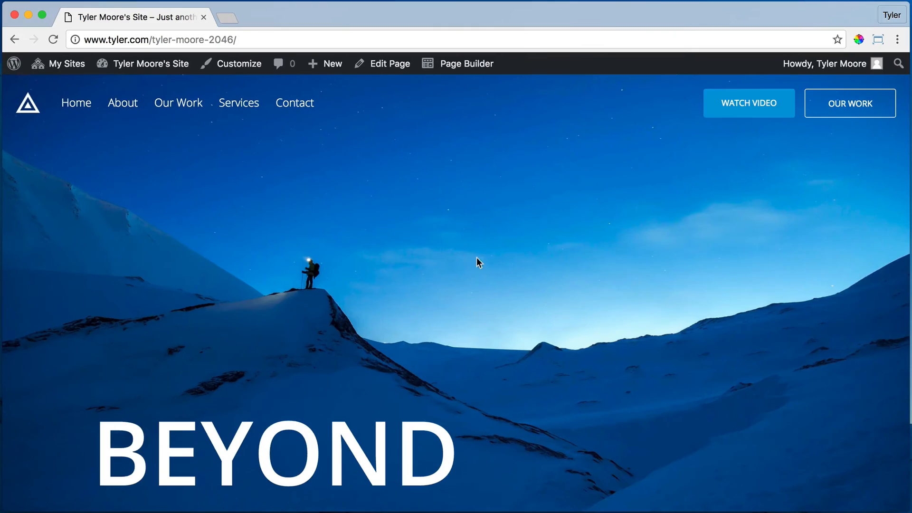
Reopen the page builder and bring up the lower BEYOND heading's settings.
click(465, 64)
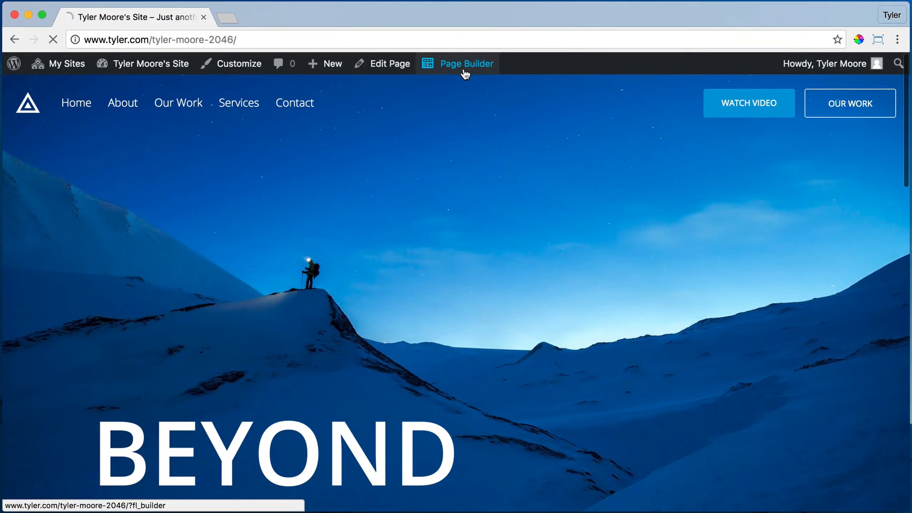
click(465, 64)
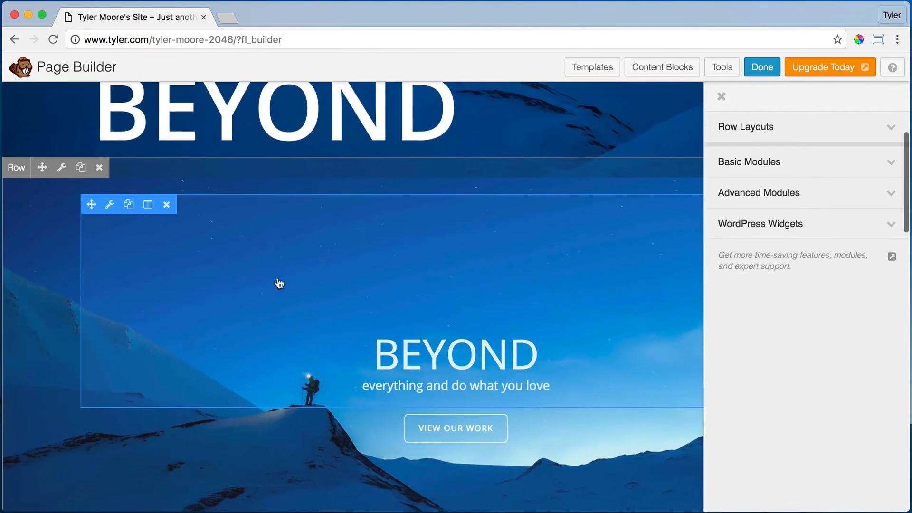
mouse_move(110, 198)
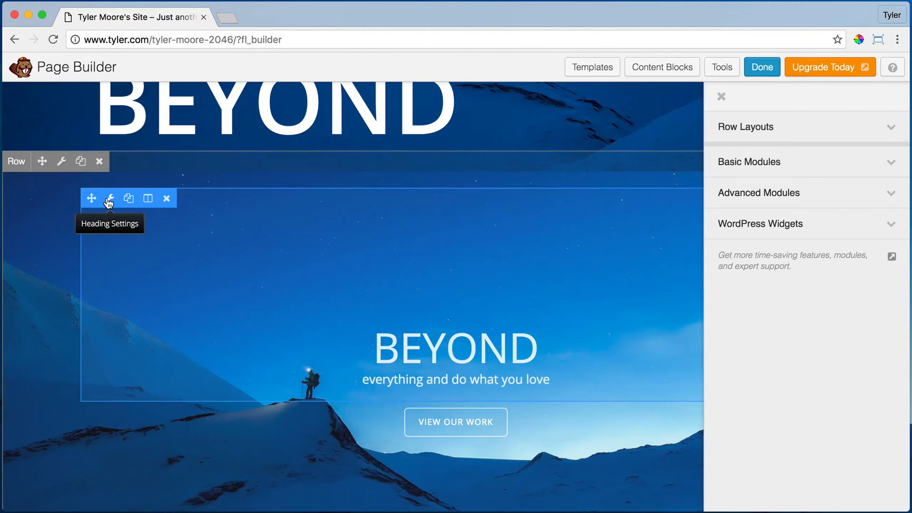
click(109, 198)
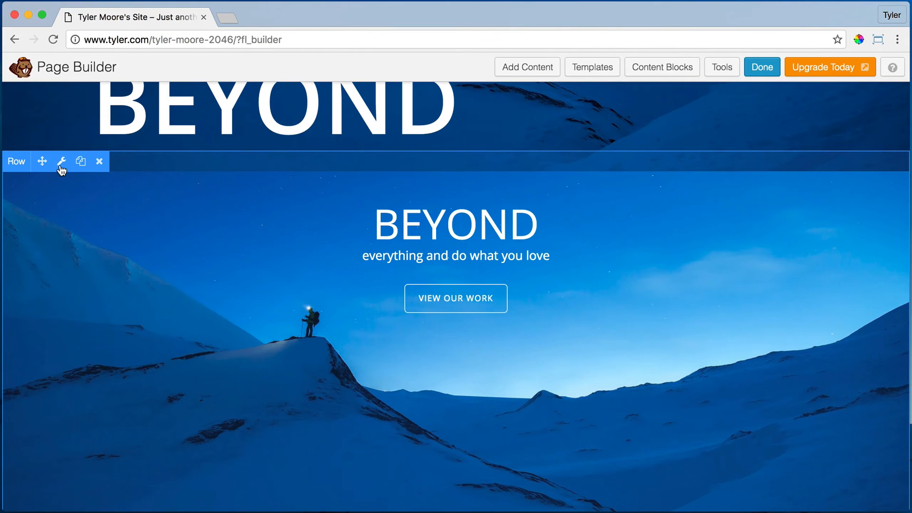
Give the hero row a 200 px top padding and save it.
click(61, 162)
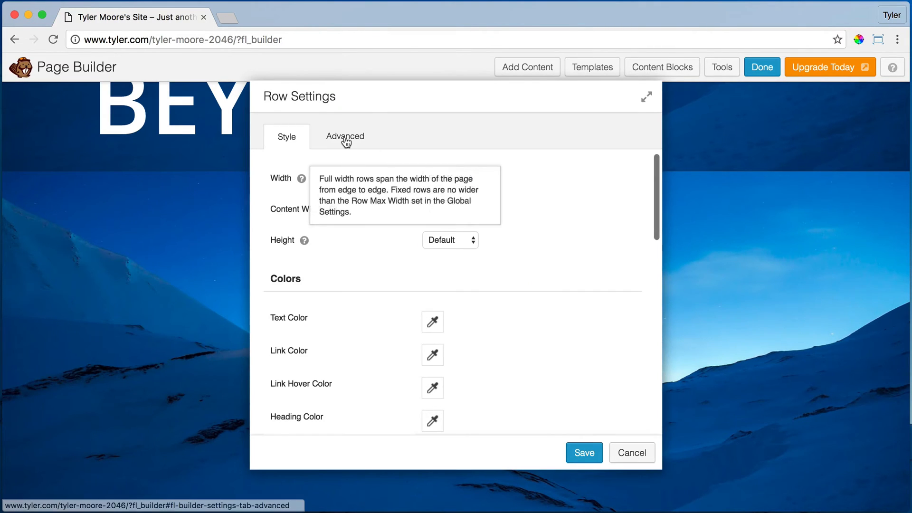
click(344, 136)
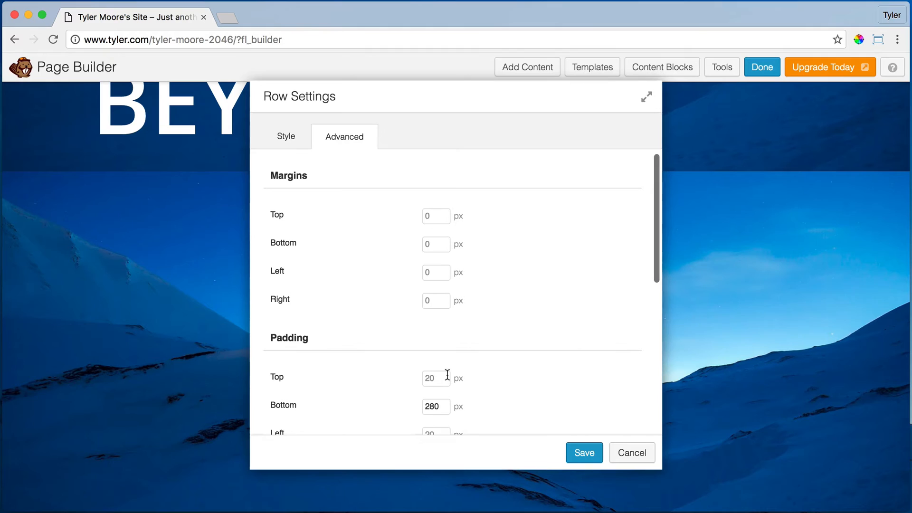
click(435, 378)
text(200)
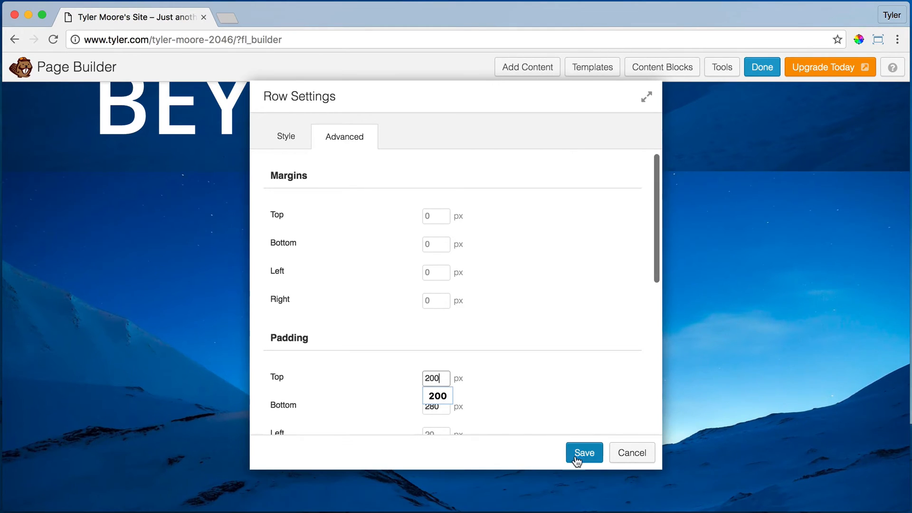
click(582, 453)
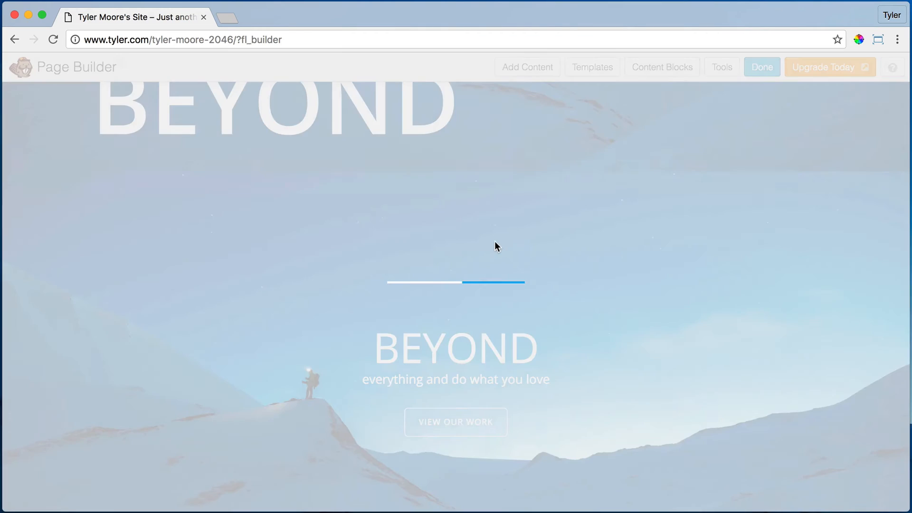
Leave the builder, scroll through the live page and apply a 400 px phone-width window preset.
click(761, 67)
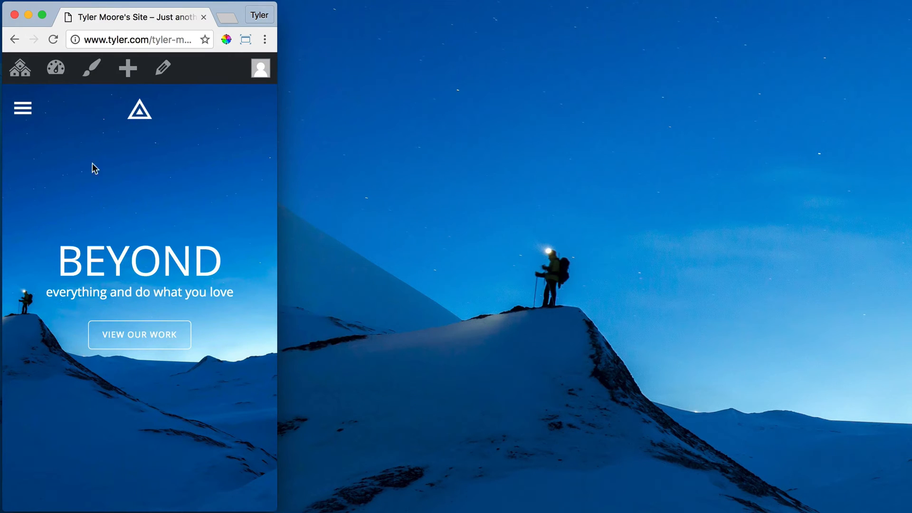
scroll(down, 3)
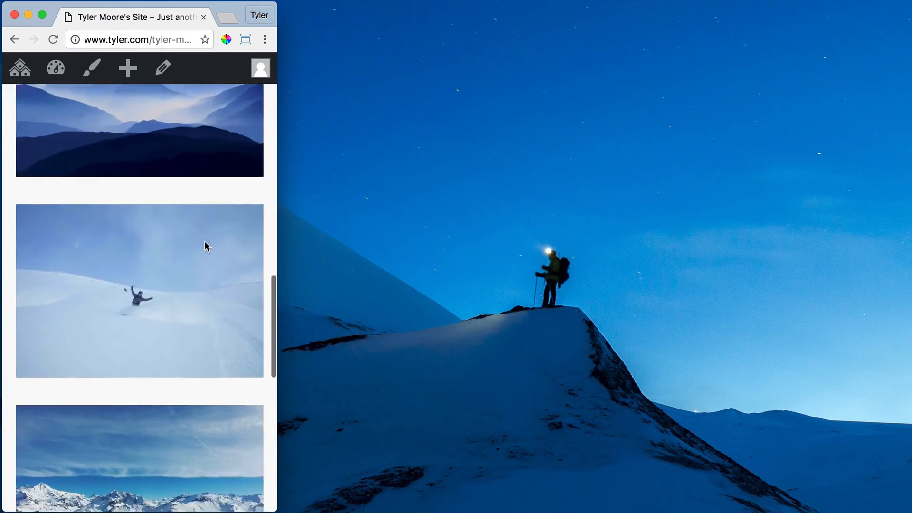
scroll(up, 3)
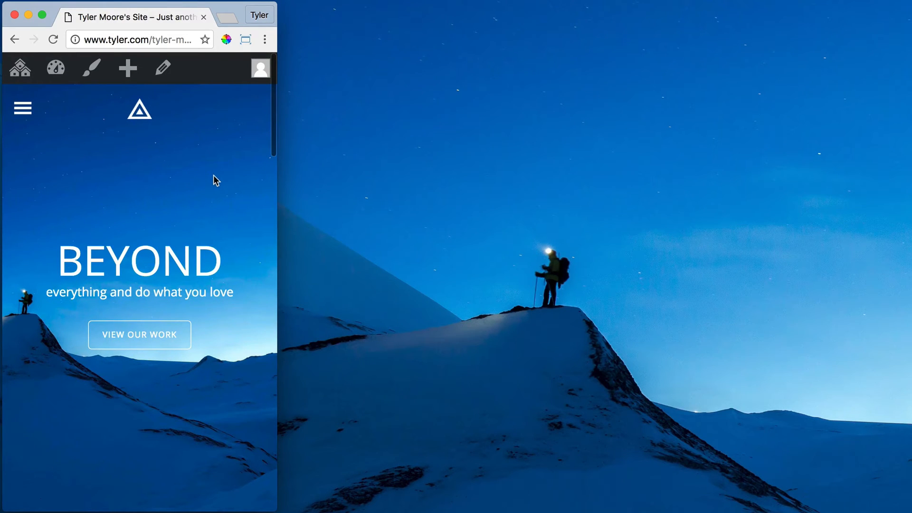
click(244, 39)
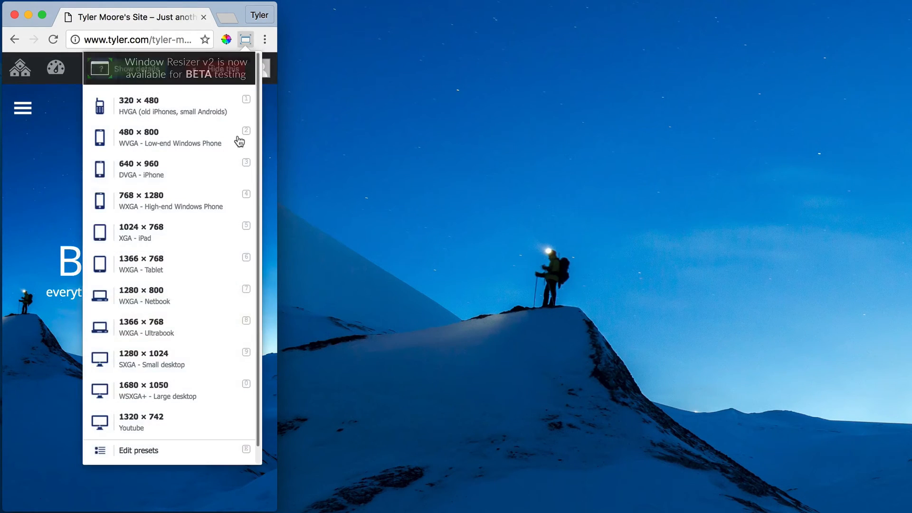
click(140, 422)
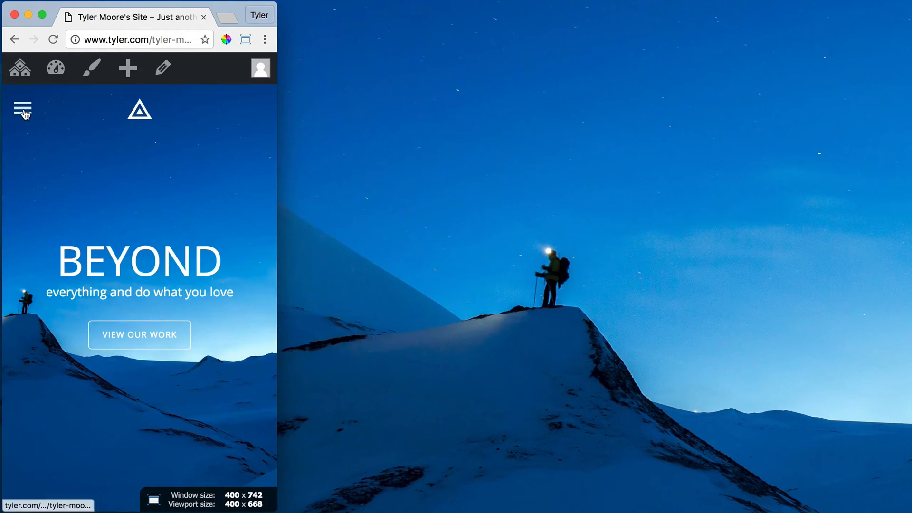
Open the light blue slide-out menu on the phone-width layout.
click(22, 110)
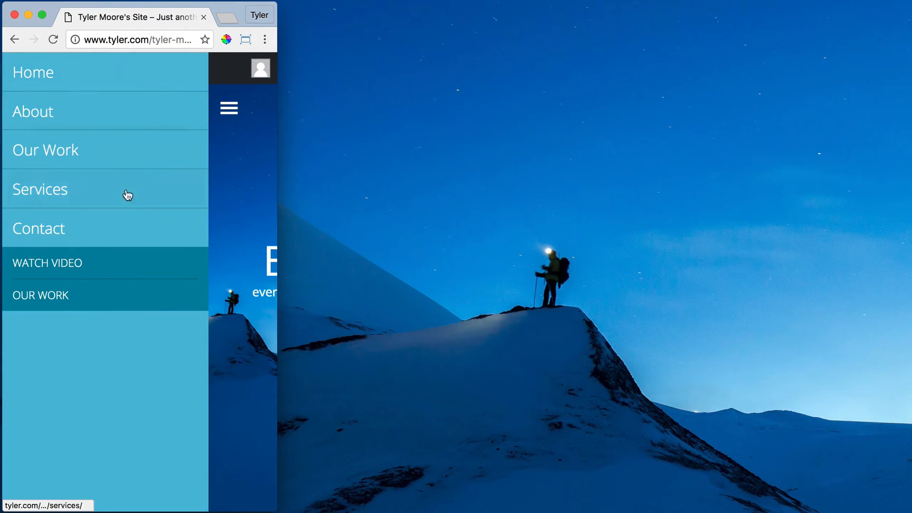
mouse_move(268, 158)
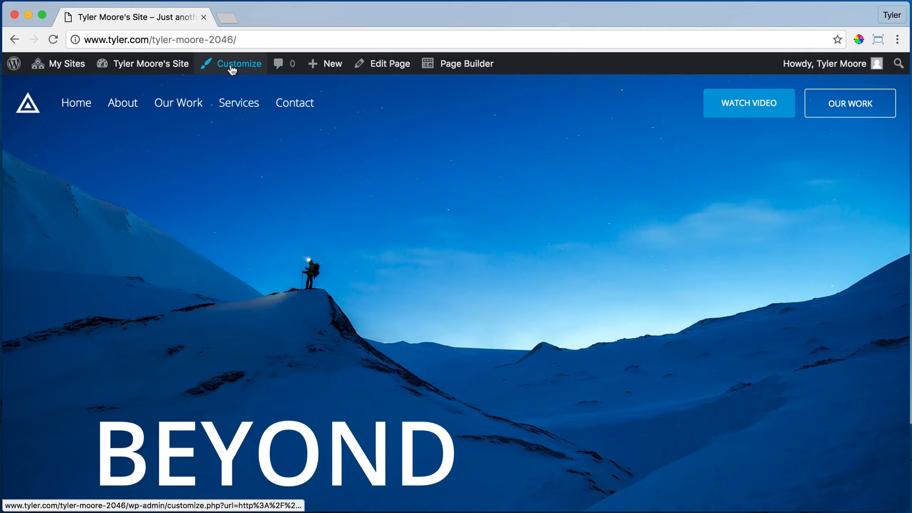
Open the Customizer, view the Mobile Menu colour settings and return to Header Options.
click(238, 63)
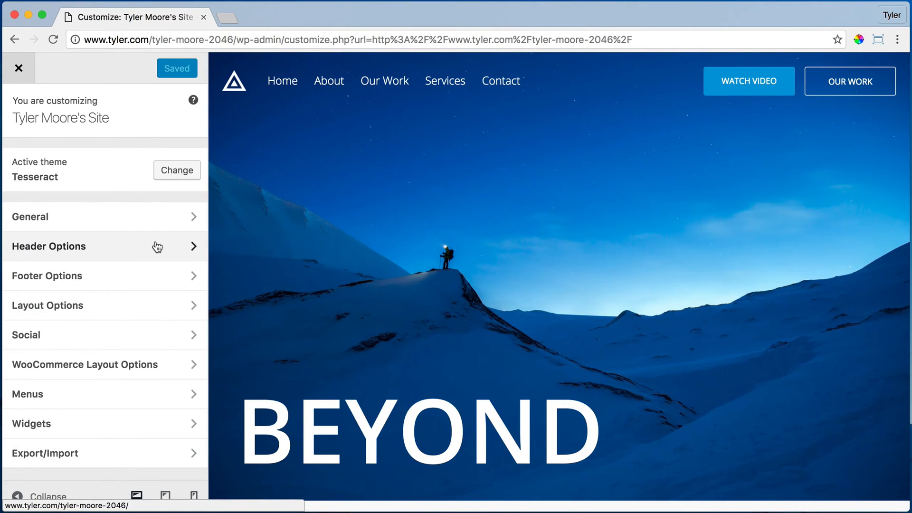
mouse_move(110, 254)
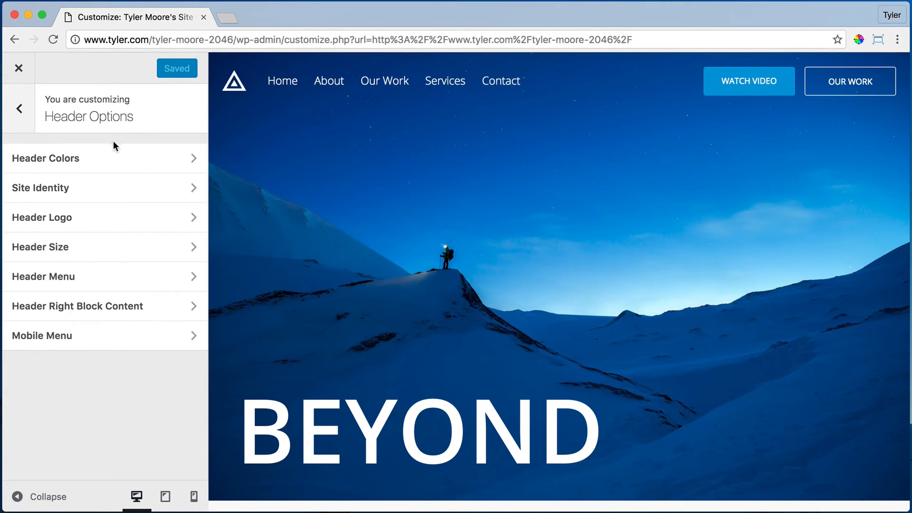
mouse_move(107, 161)
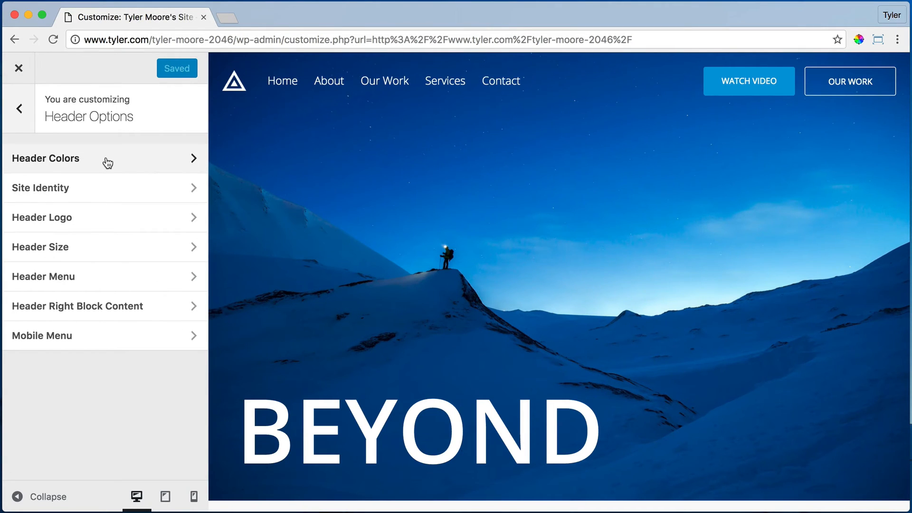
mouse_move(95, 351)
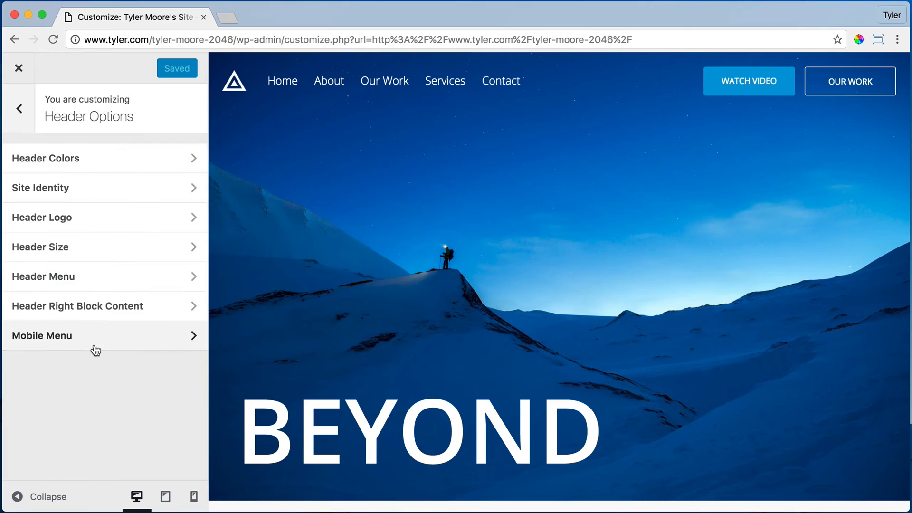
click(105, 336)
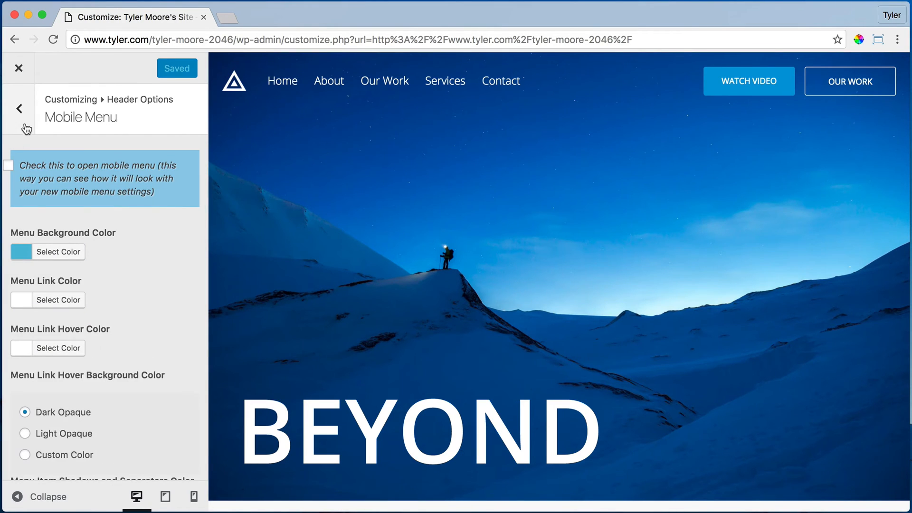
click(20, 109)
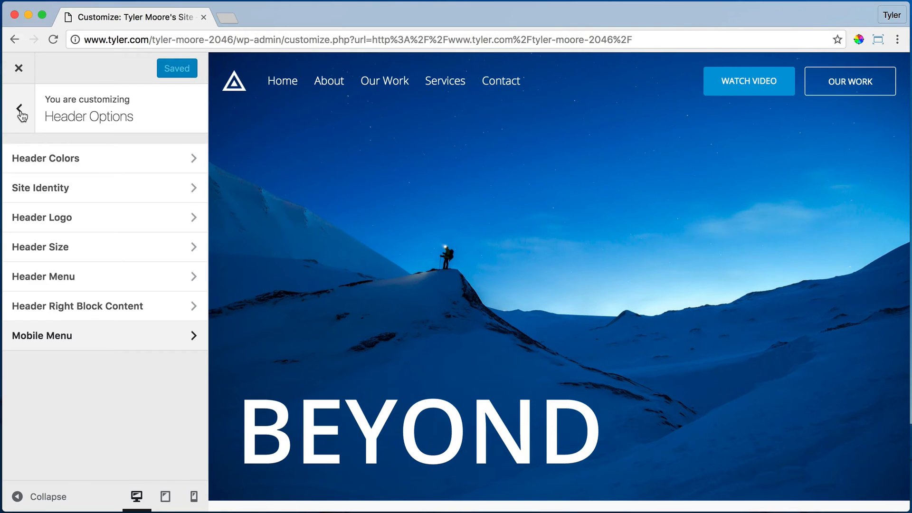
Copy the header's #014784 background colour and bring it into the Mobile Menu background setting.
click(20, 109)
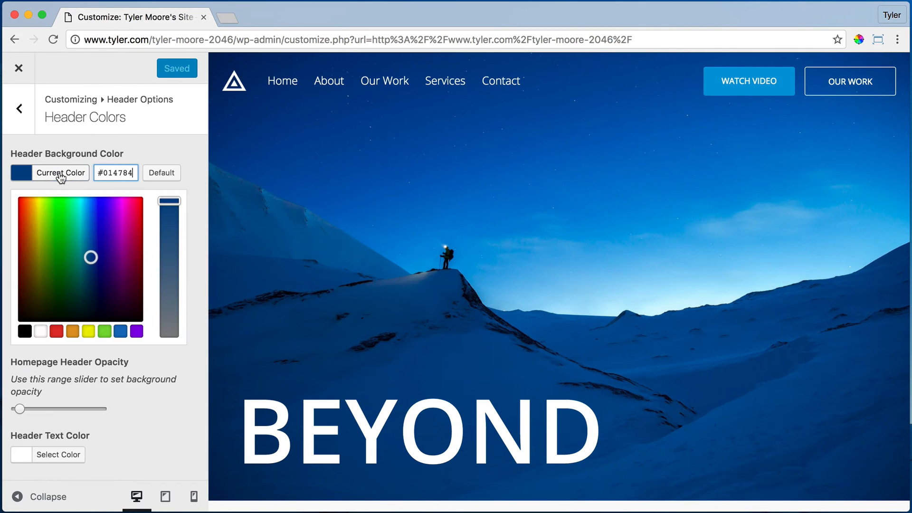
right_click(115, 173)
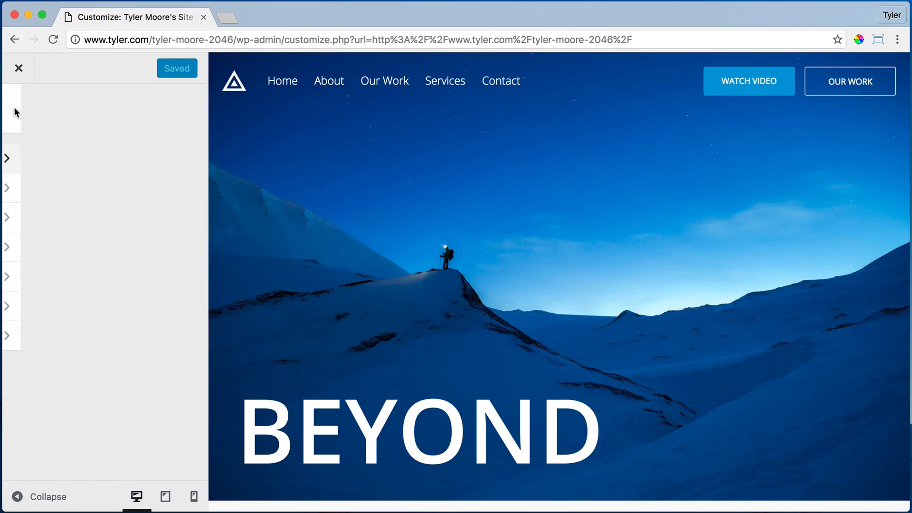
click(8, 159)
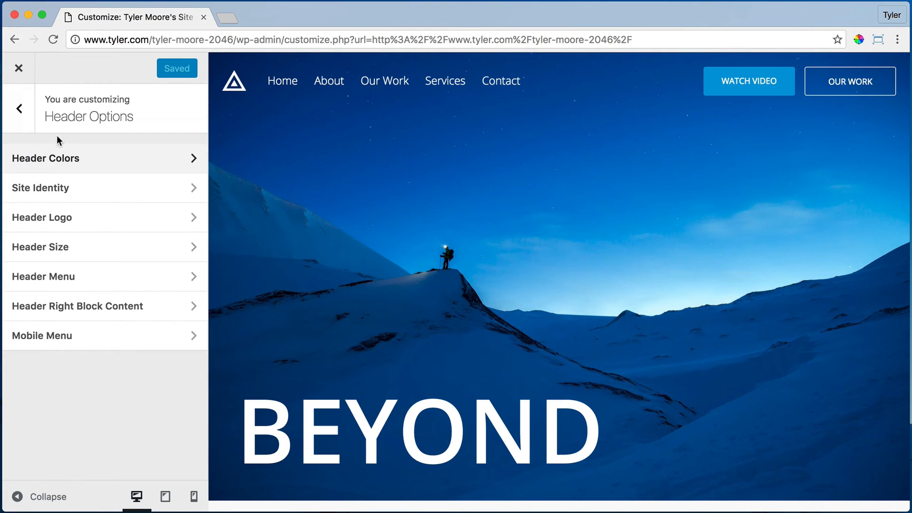
mouse_move(19, 108)
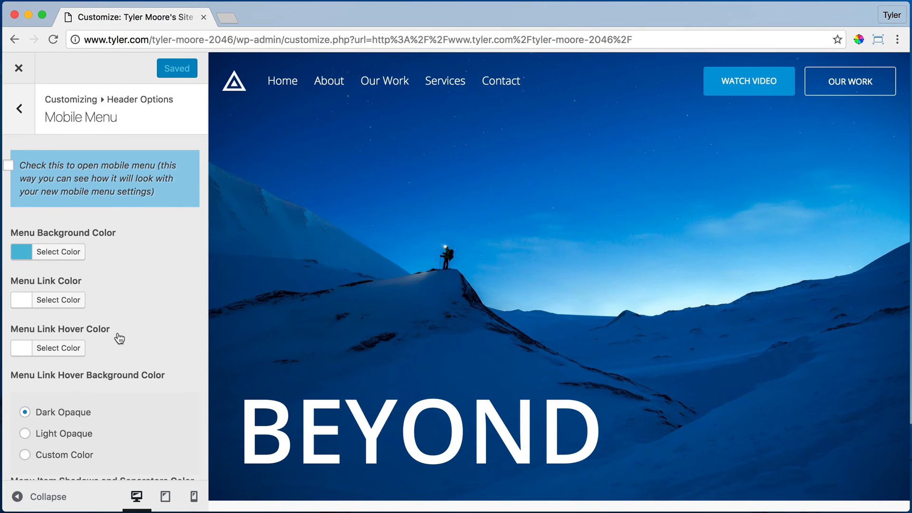
click(59, 252)
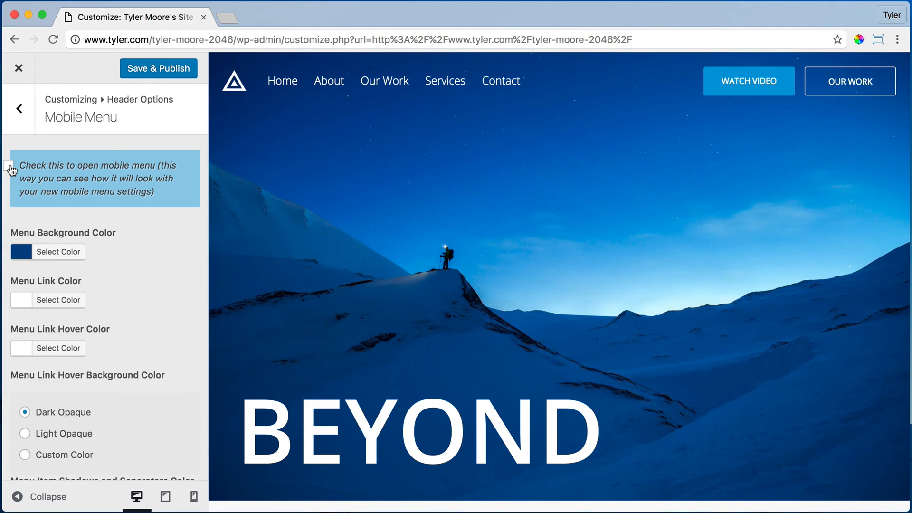
With the mobile menu shown open, set the Buttons Block background to Dark Opaque and publish.
click(9, 165)
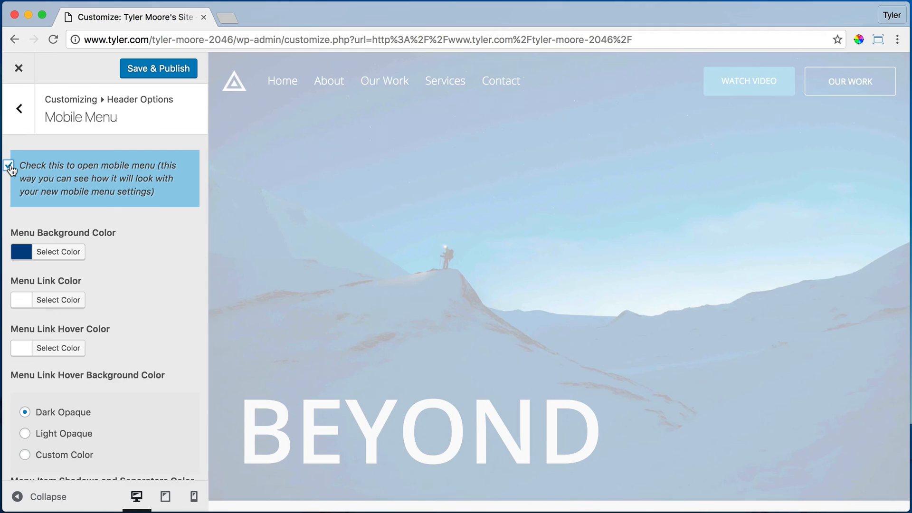
click(9, 166)
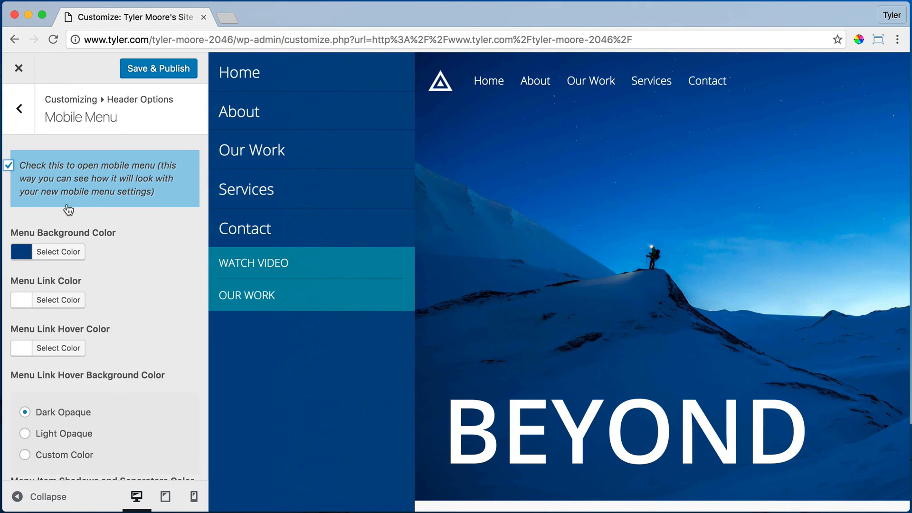
scroll(down, 3)
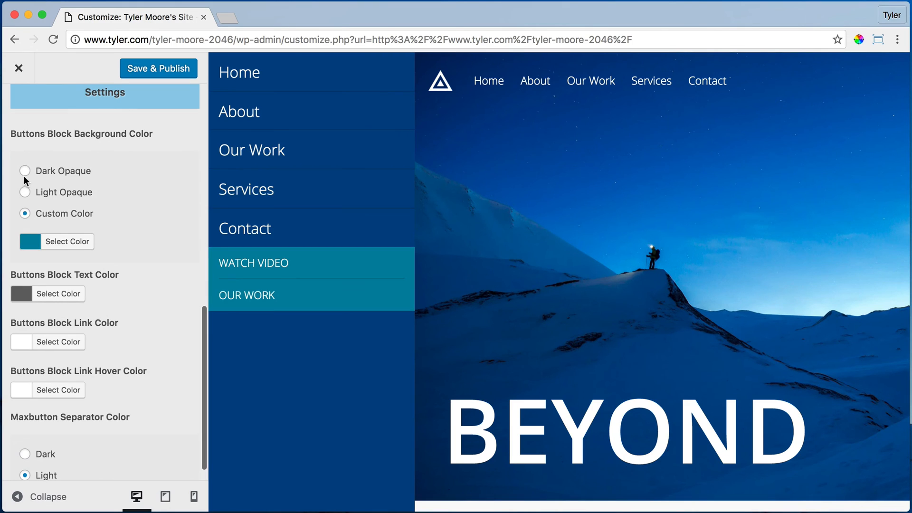
click(25, 170)
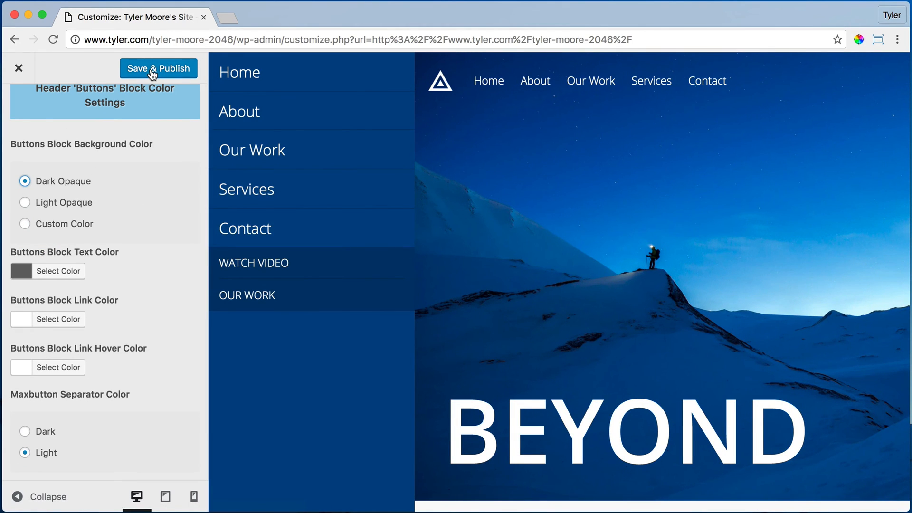
click(158, 68)
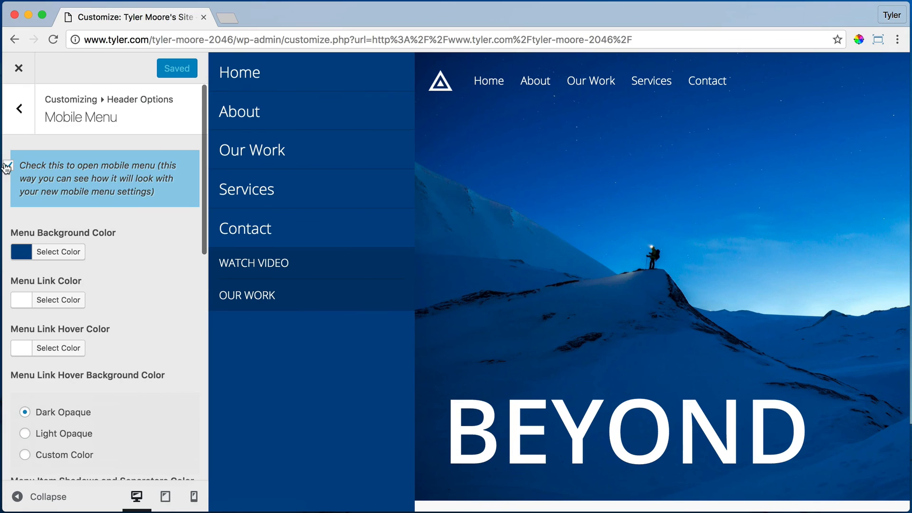
Untick the open-menu preview, publish again and close the Customizer to the live site.
click(8, 167)
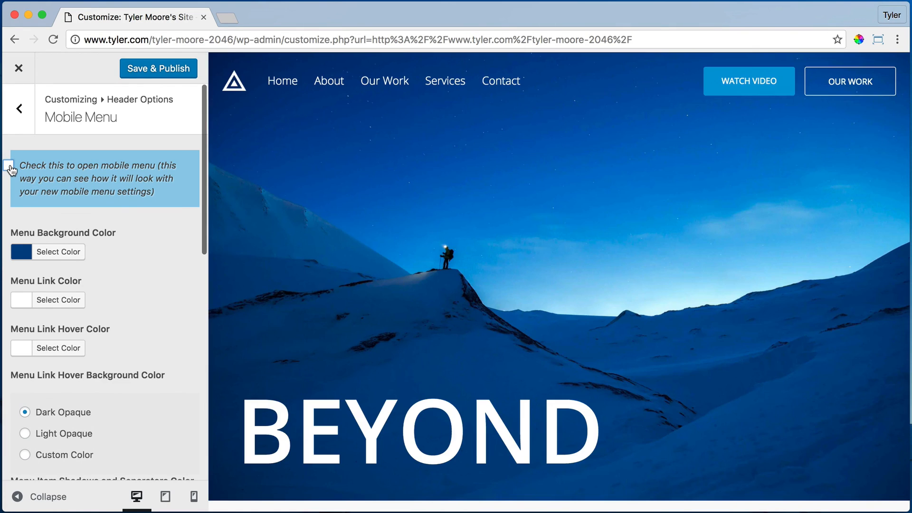
click(157, 68)
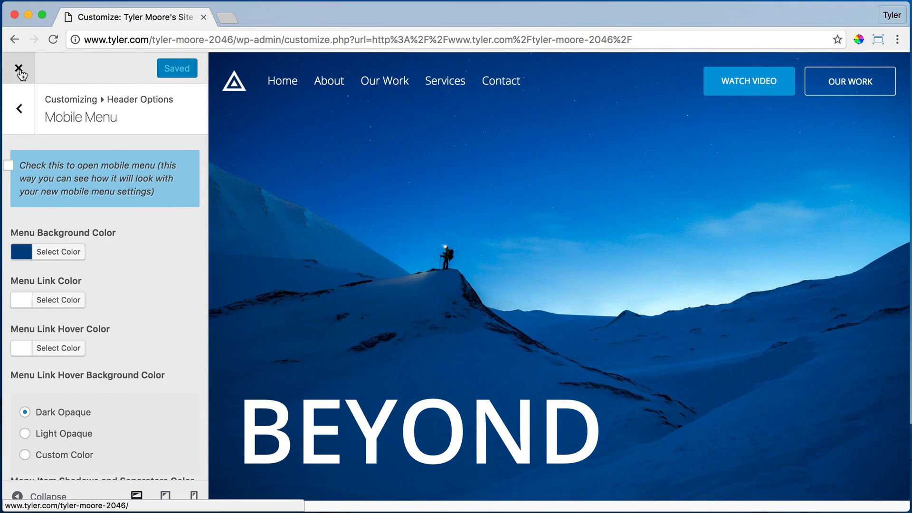
click(19, 67)
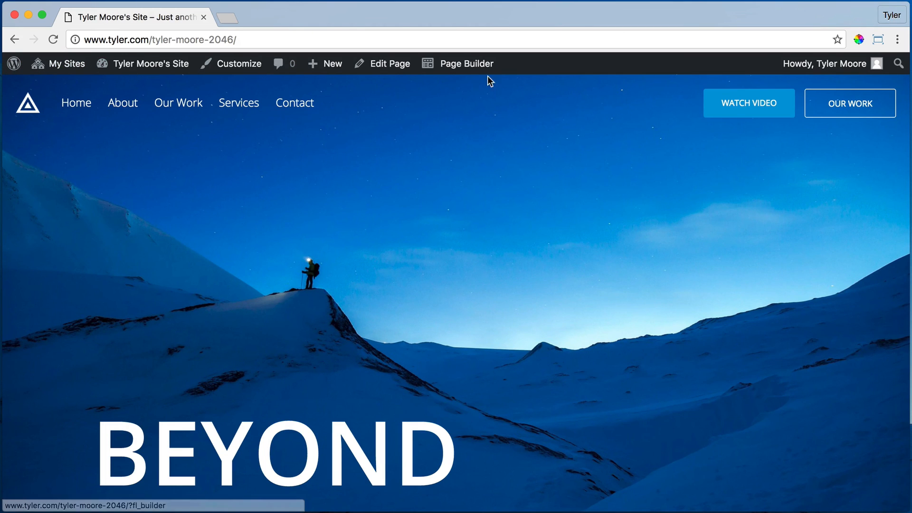
mouse_move(907, 187)
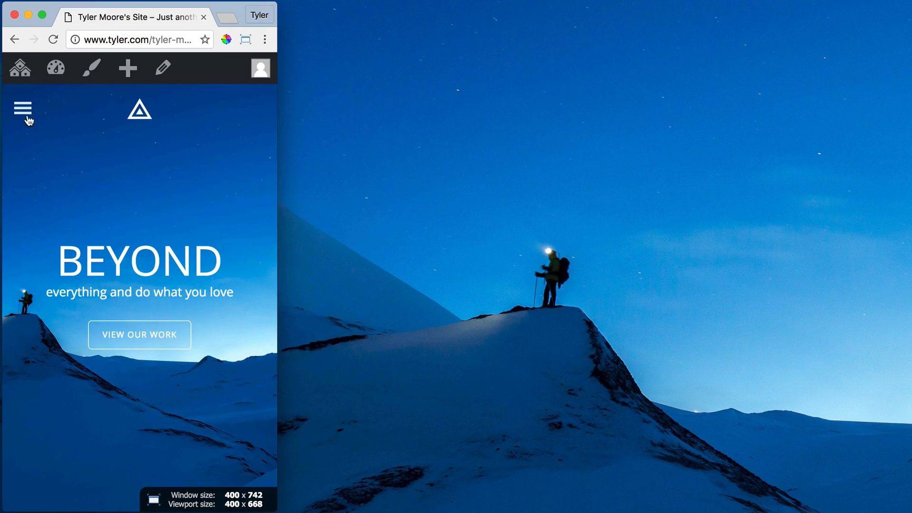
click(22, 108)
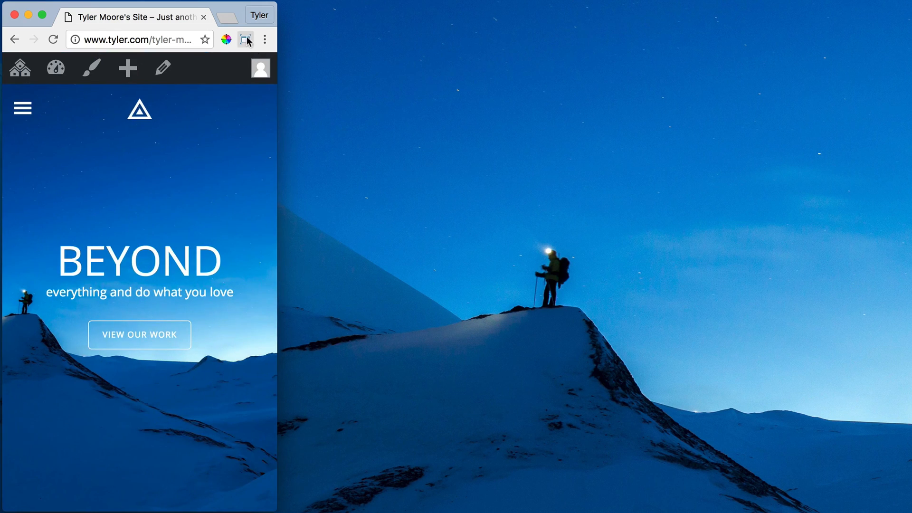
click(245, 40)
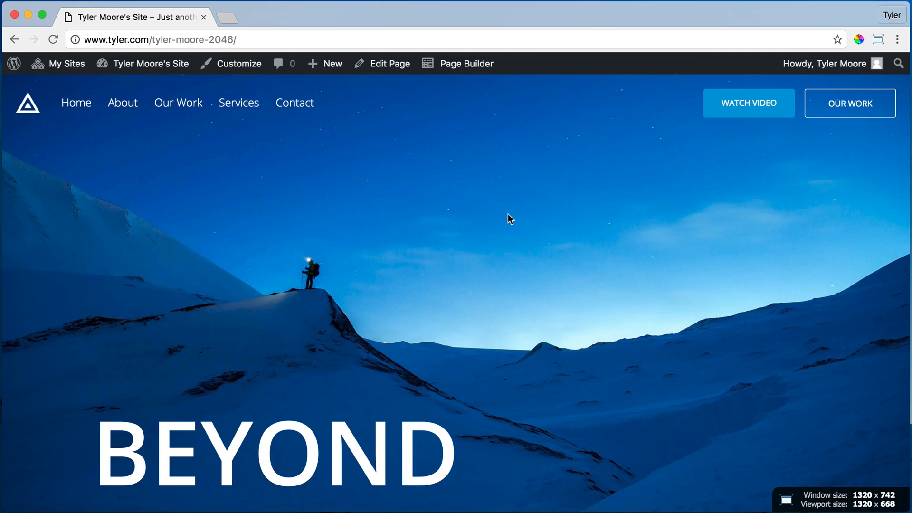